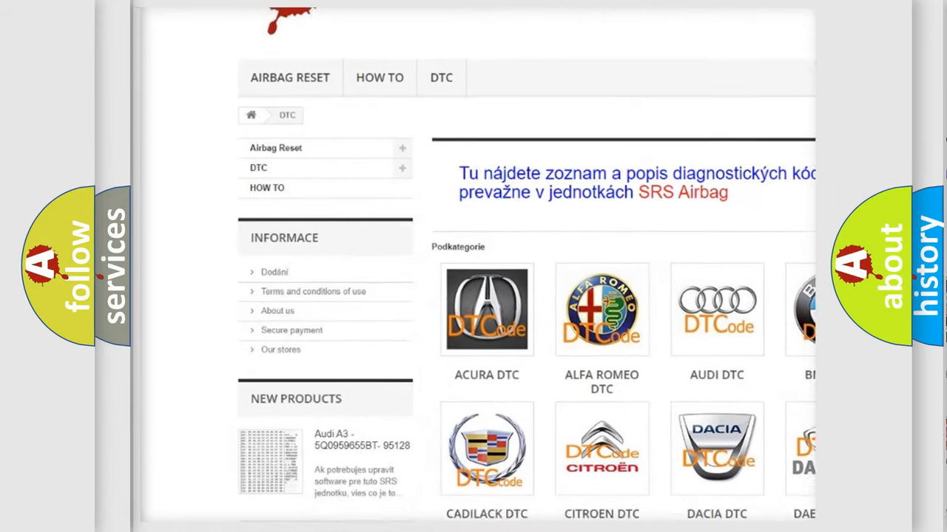
scroll("down", 3)
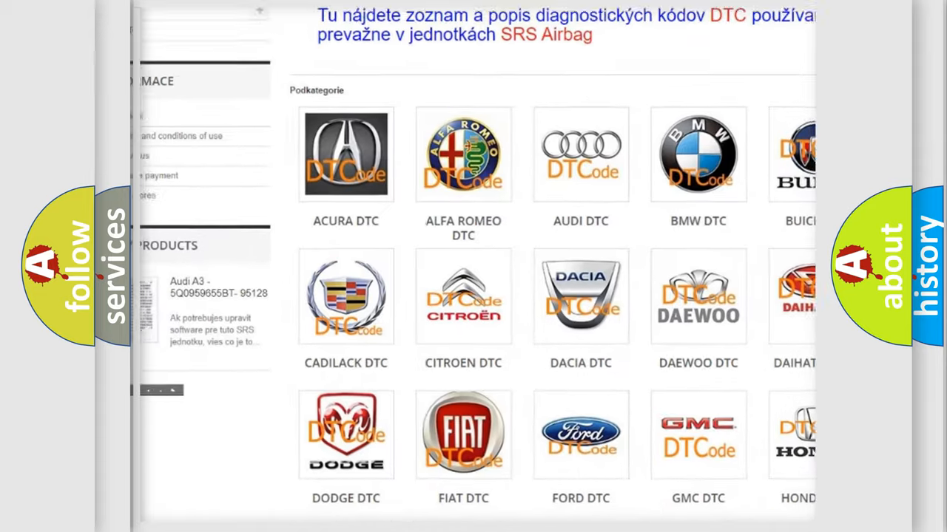
scroll("down", 3)
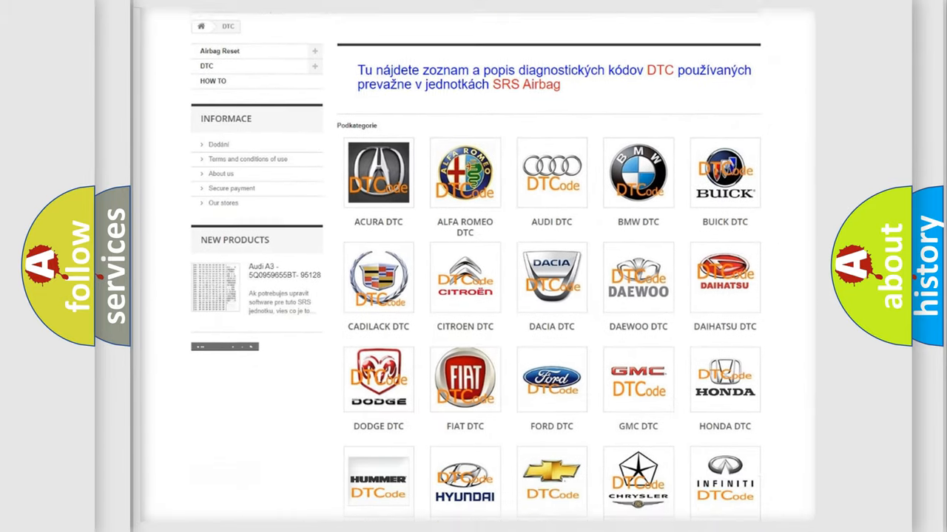
scroll("down", 3)
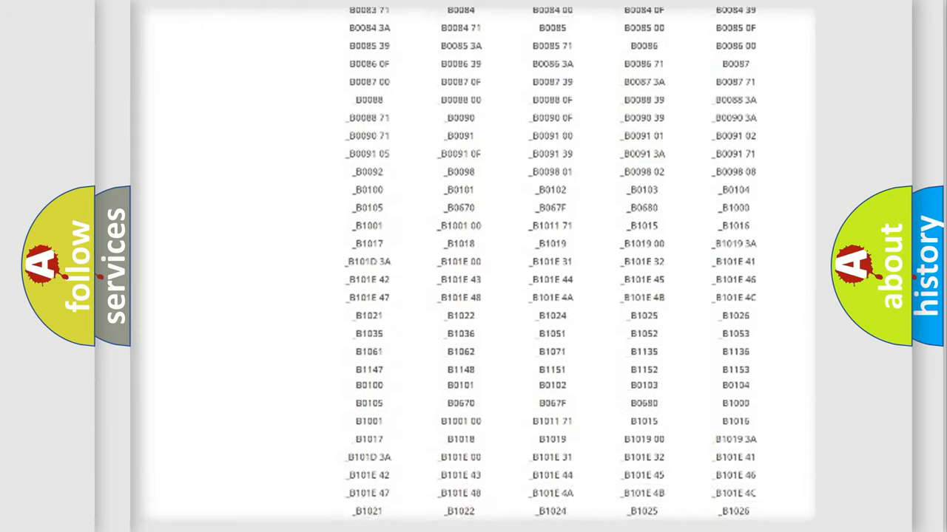
scroll("up", 3)
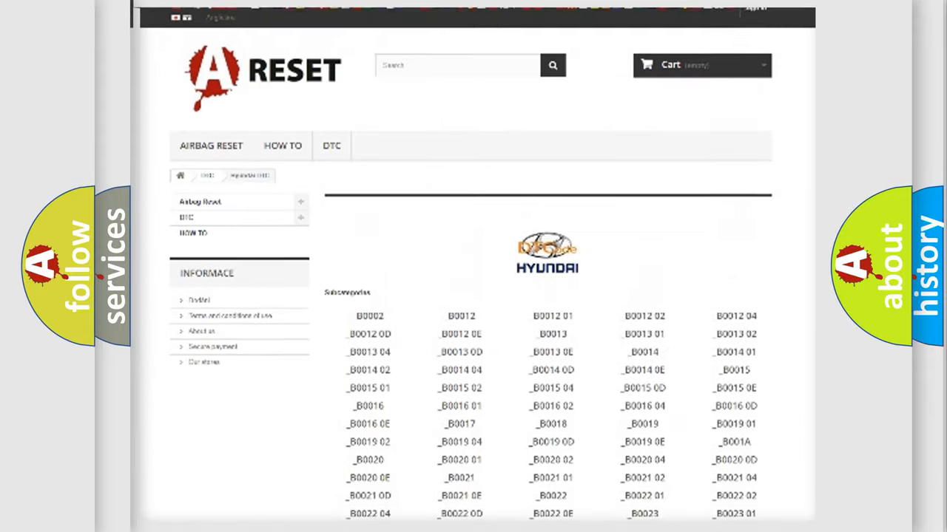
scroll("up", 3)
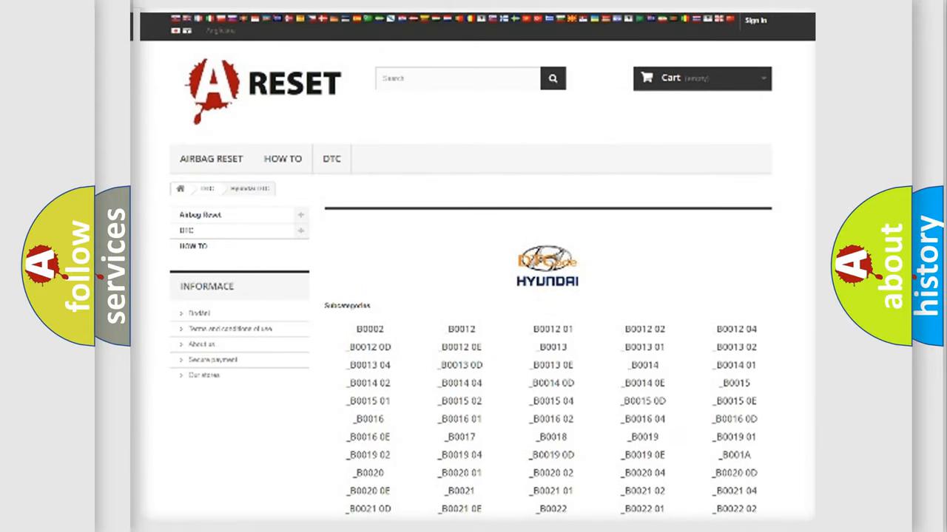